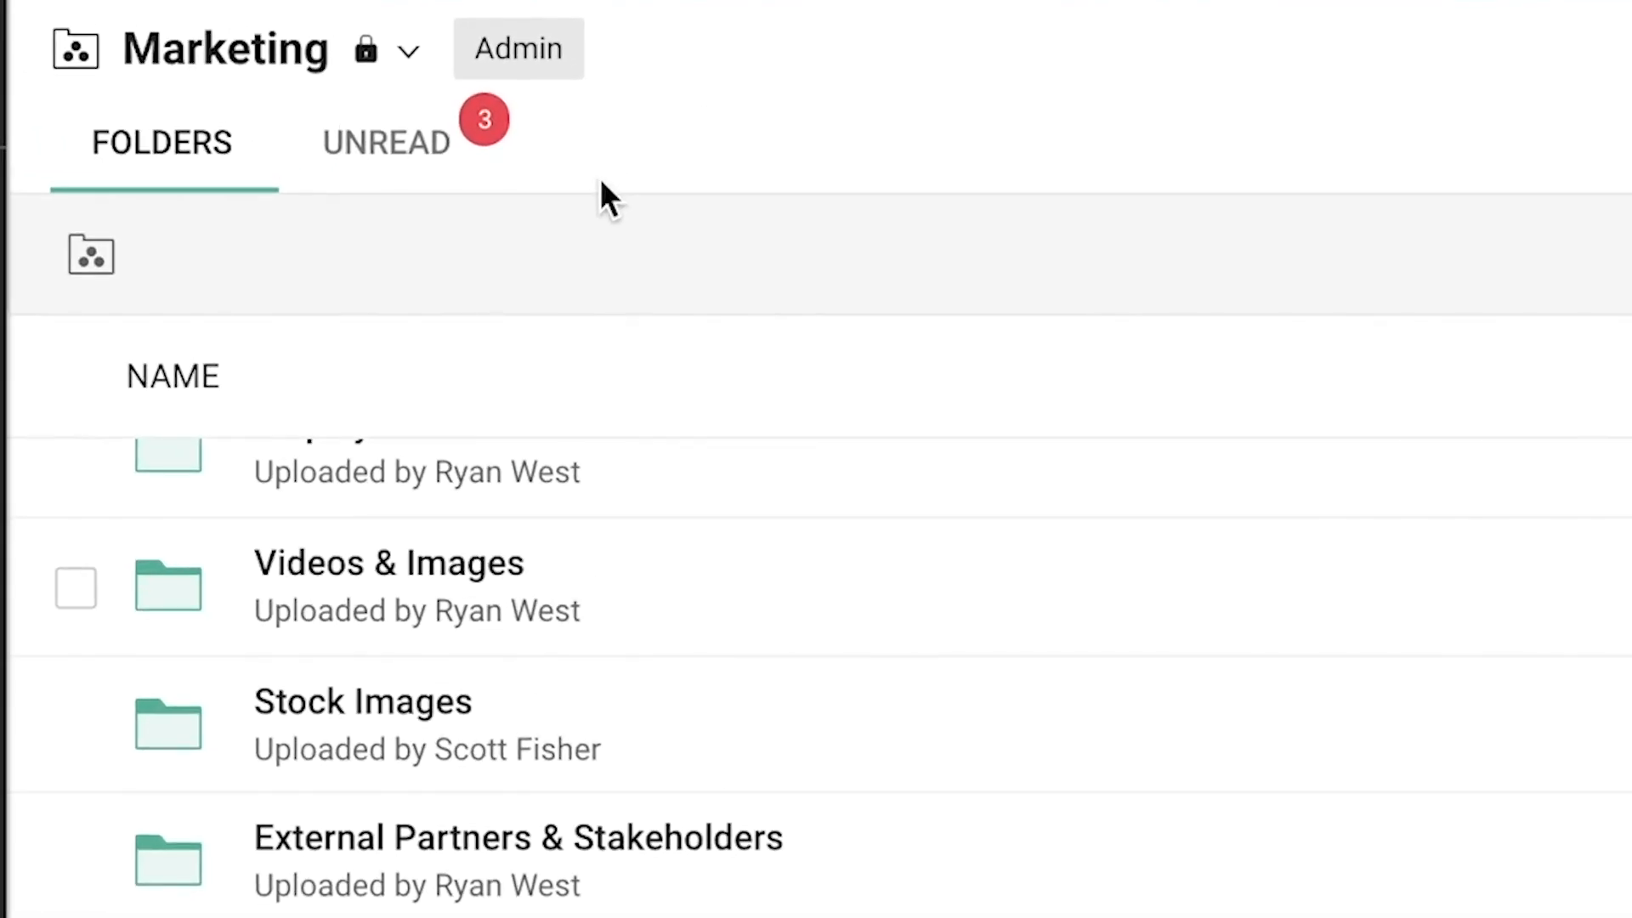
- Reveal the Marketing team folder's admin menu with Manage Team Folder and Members options
{"action": "scroll", "scroll_direction": "down", "scroll_amount": 3}
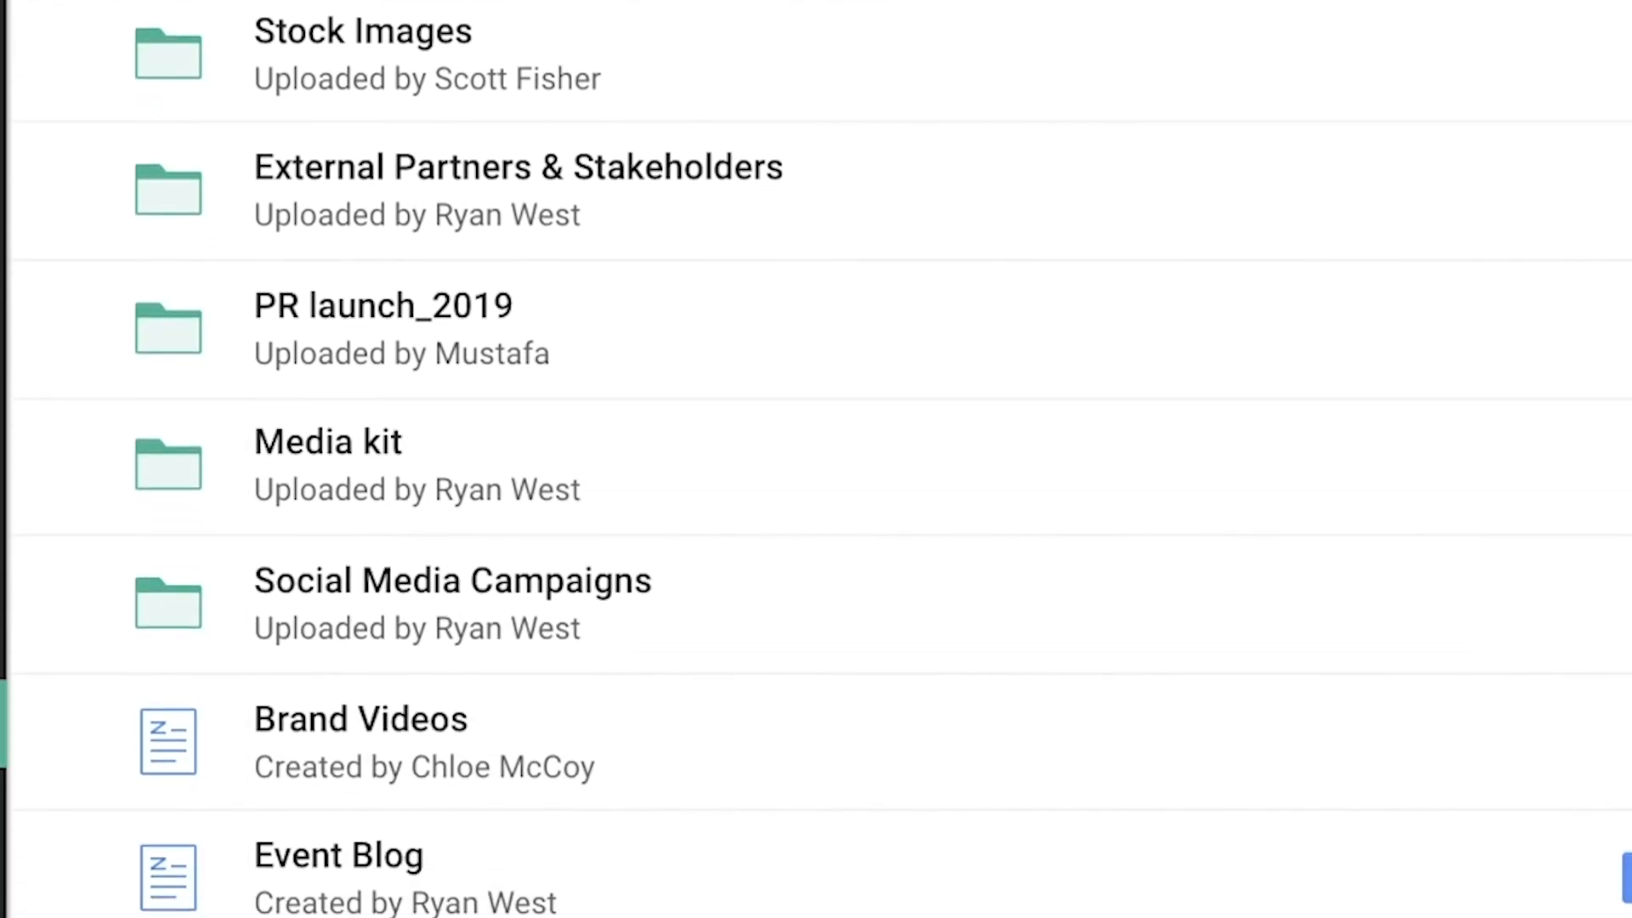
{"action": "left_click", "coordinate": [578, 31]}
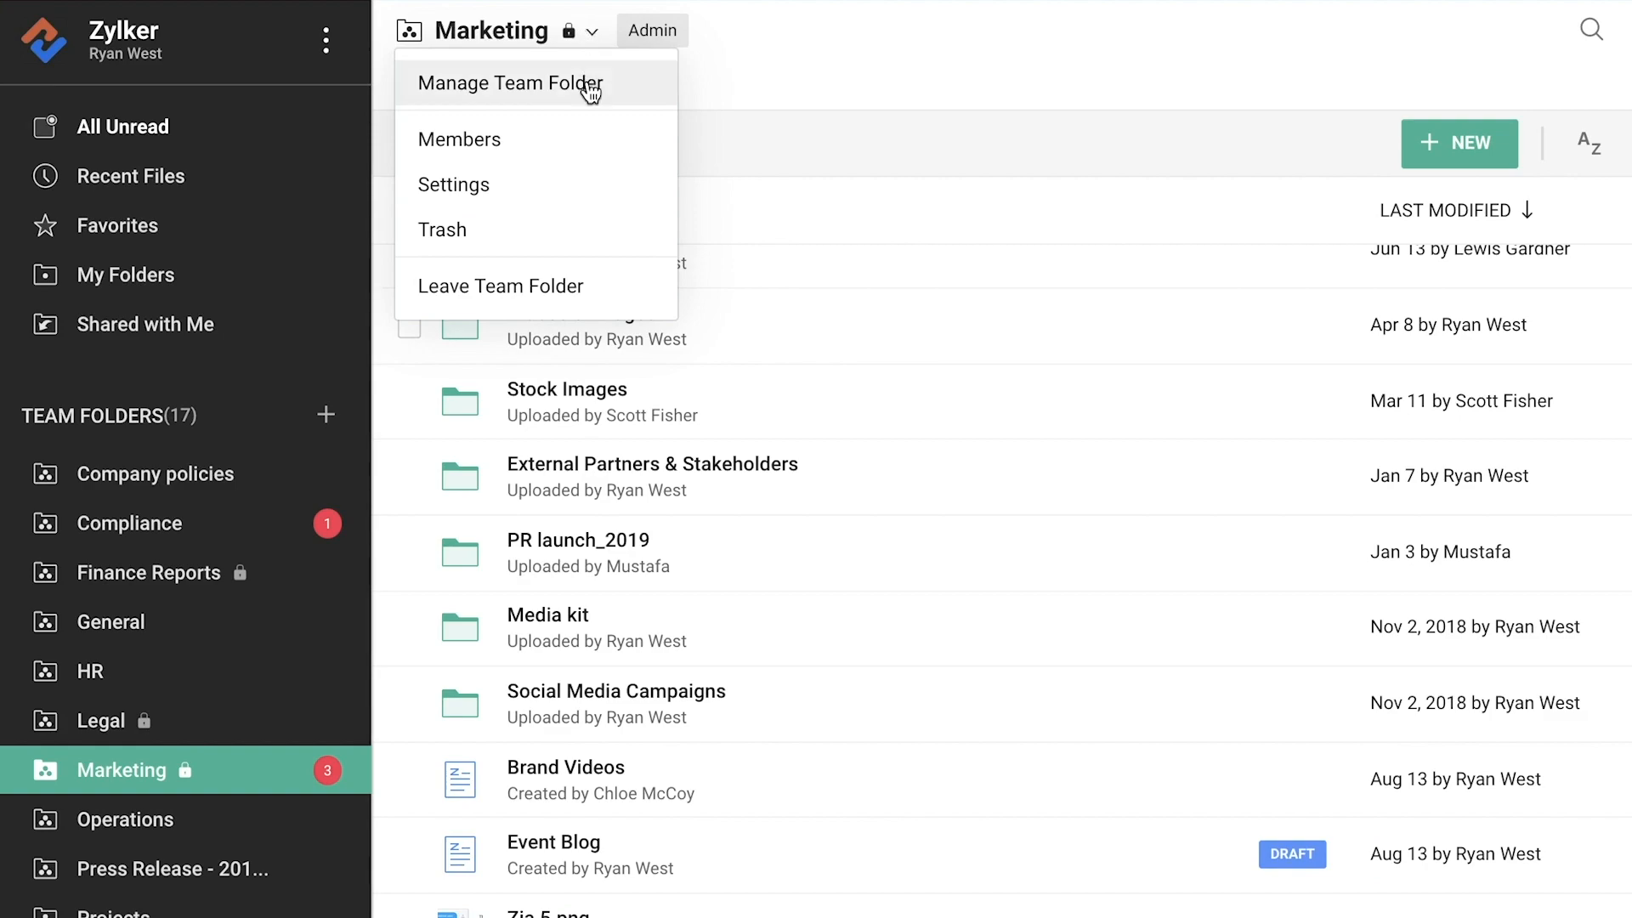